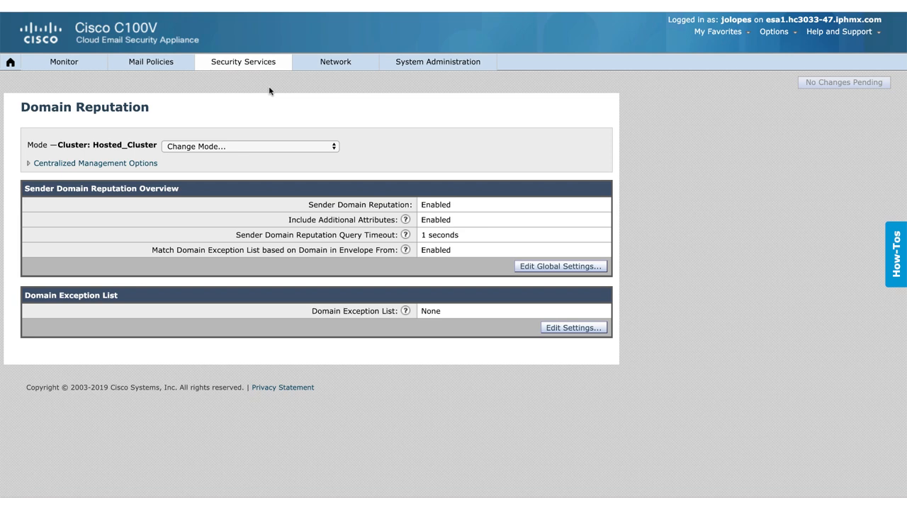
- Revisit the Domain Reputation settings page and view help on additional attributes
left_click(246, 61)
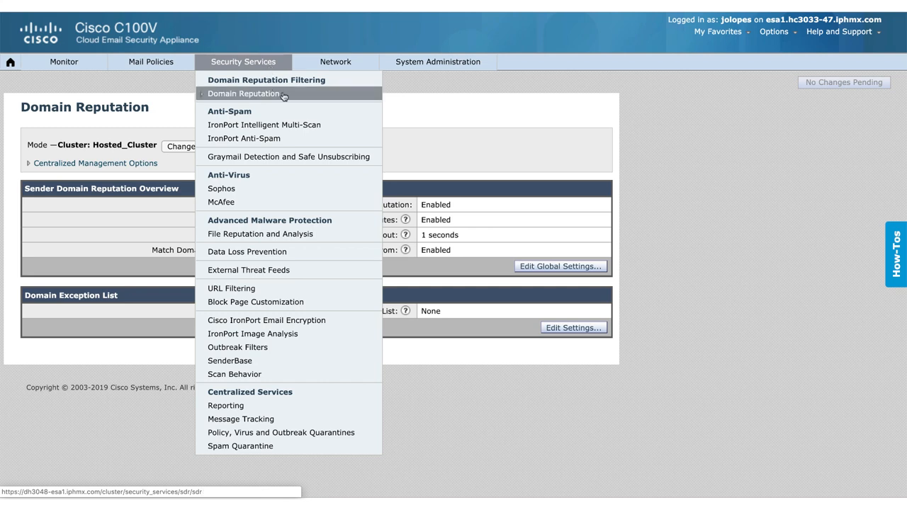
left_click(244, 93)
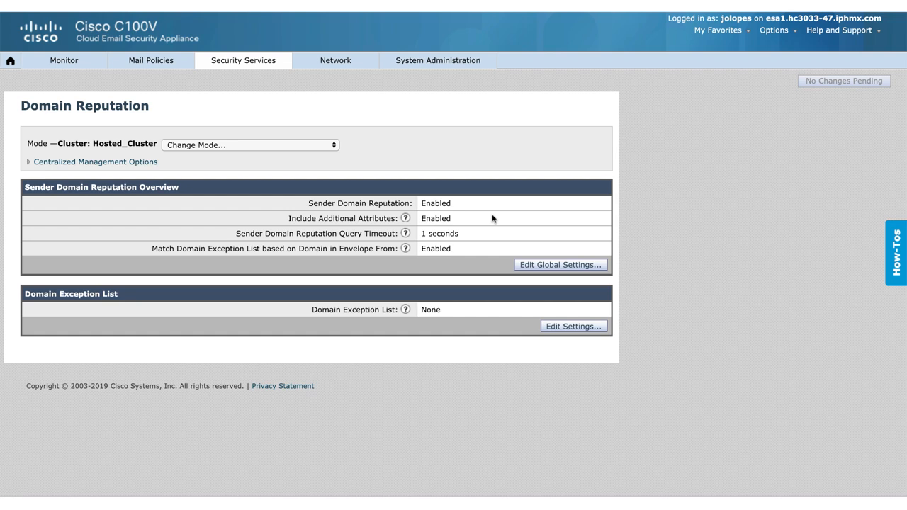
mouse_move(408, 218)
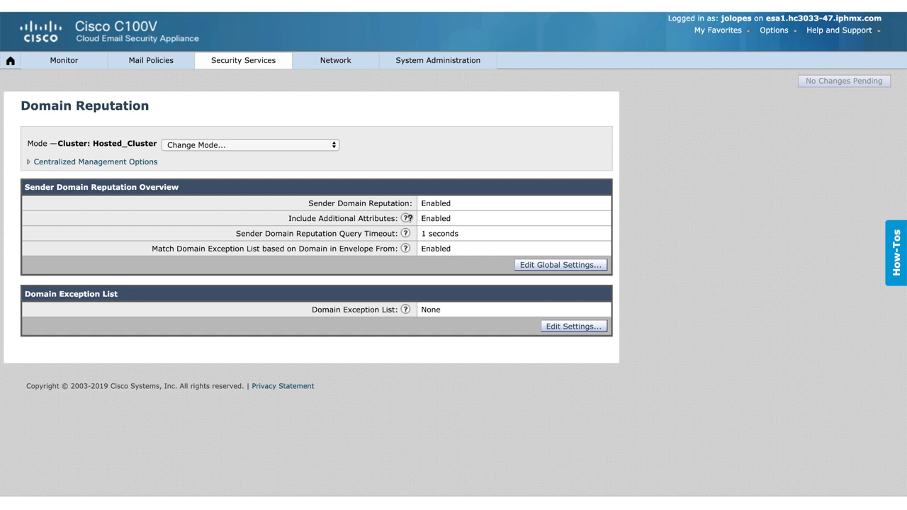
left_click(408, 219)
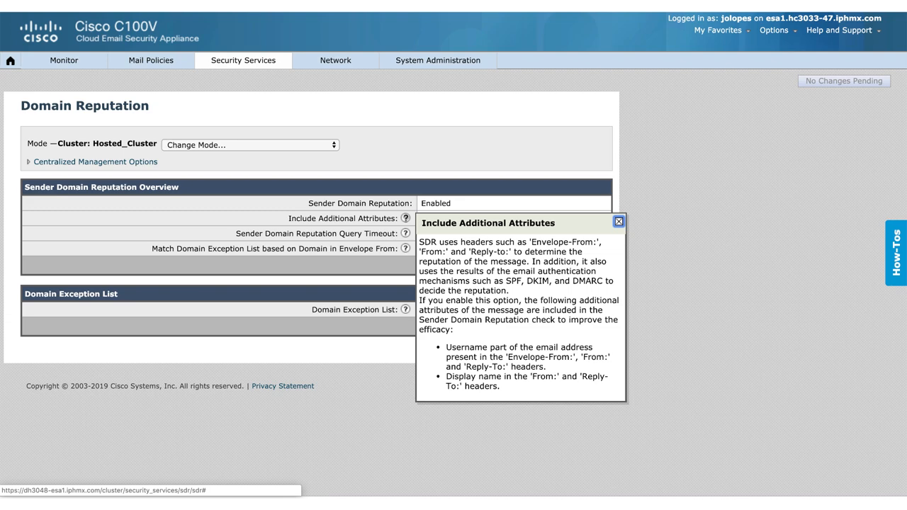
left_click(150, 49)
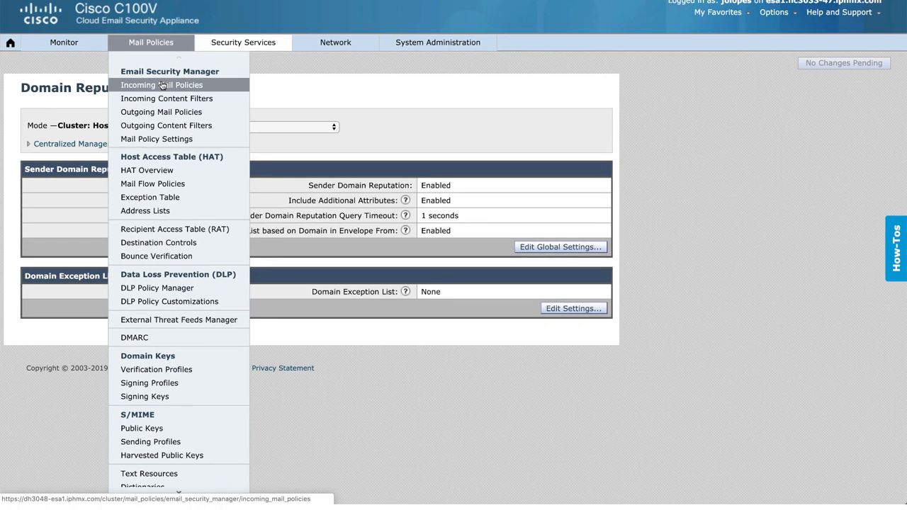
mouse_move(167, 99)
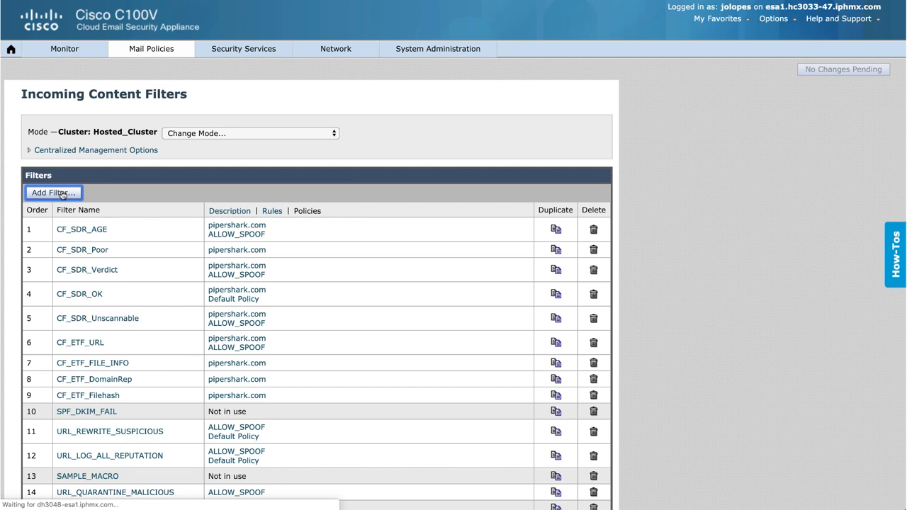
- Start a new incoming content filter named SDR_CF and begin adding a condition
left_click(51, 193)
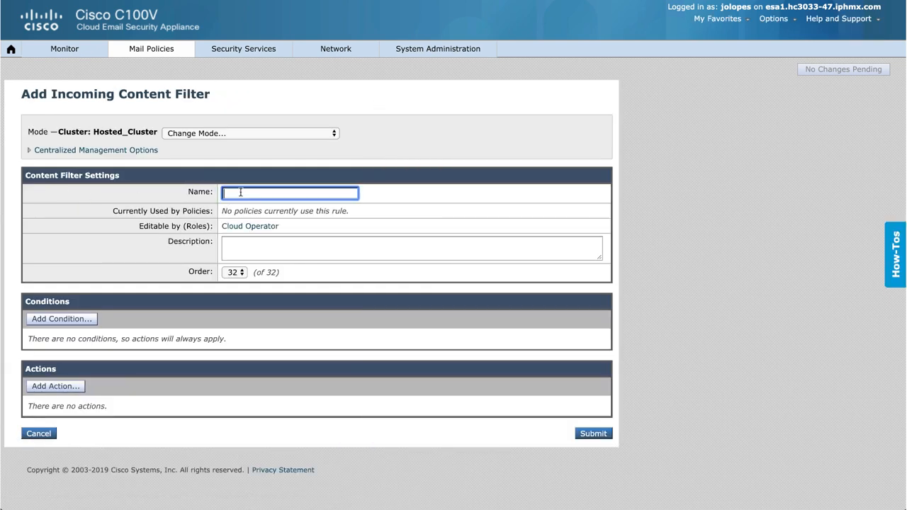
type("SDR_CF")
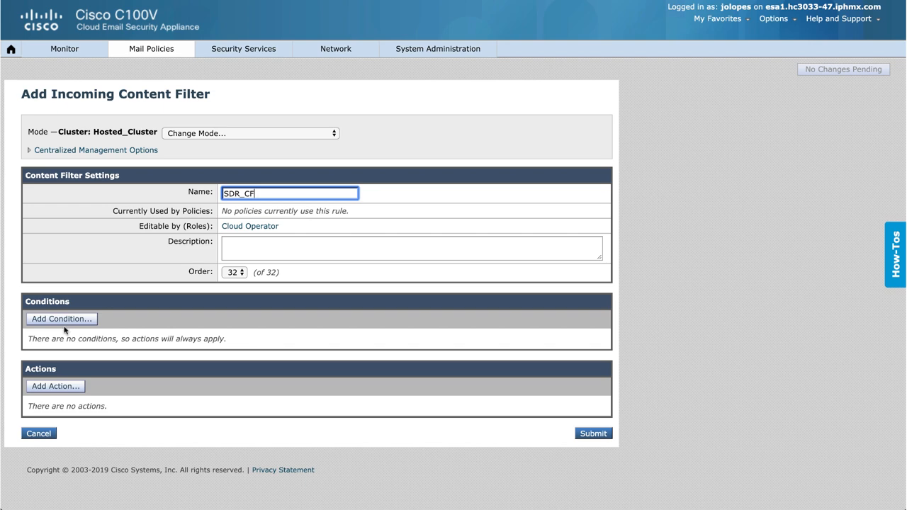
left_click(61, 319)
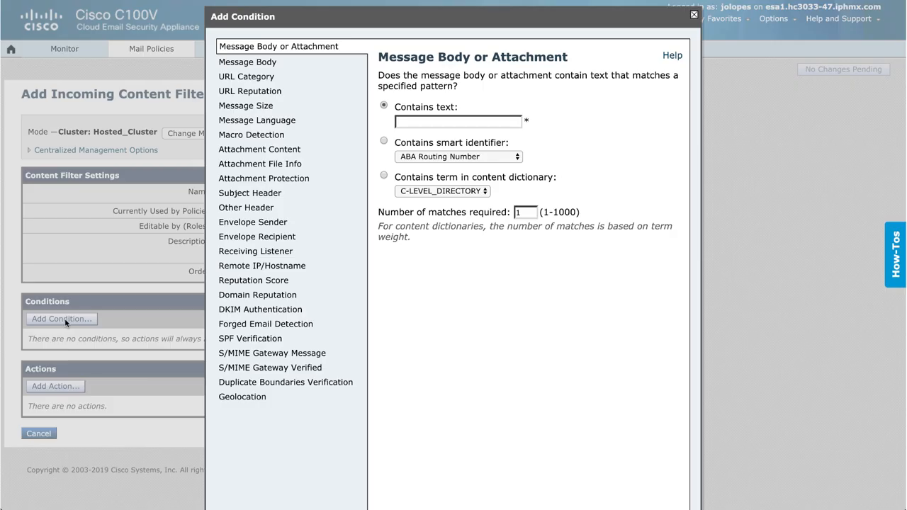
mouse_move(288, 300)
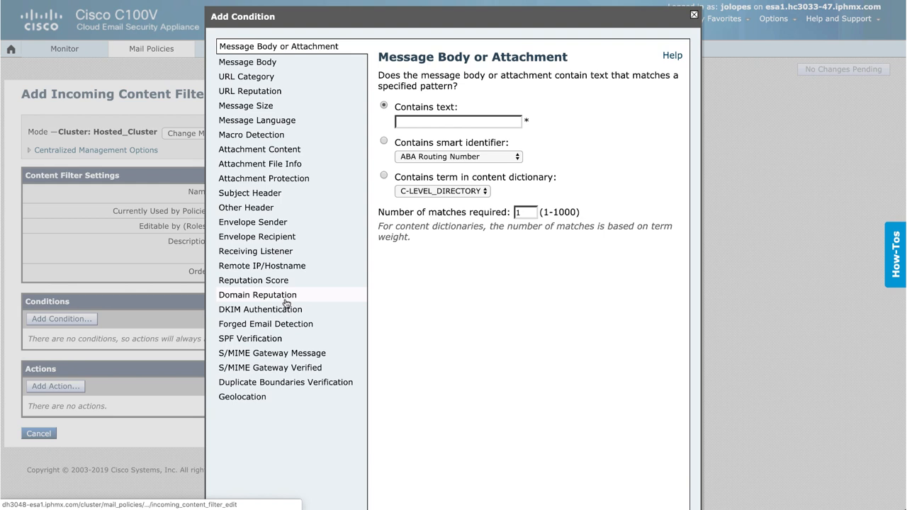
- Choose Domain Reputation as the SDR_CF filter's condition type
left_click(257, 295)
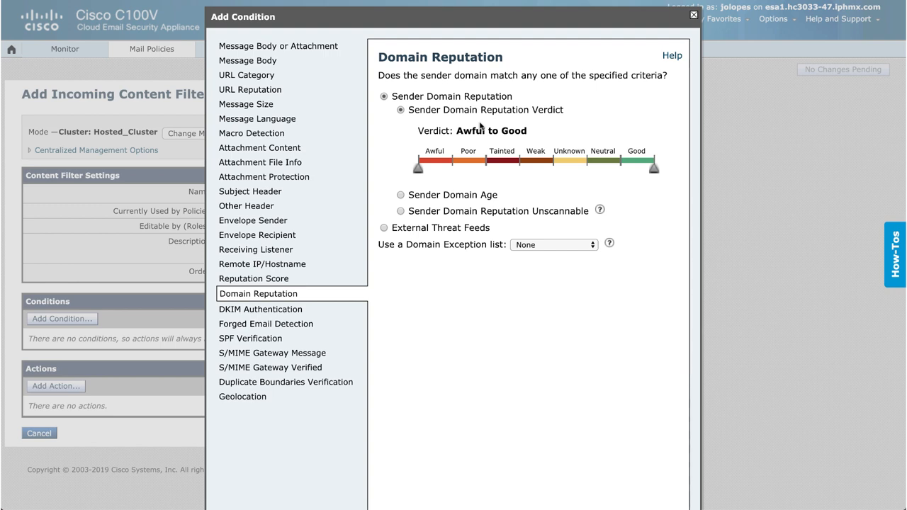
mouse_move(442, 158)
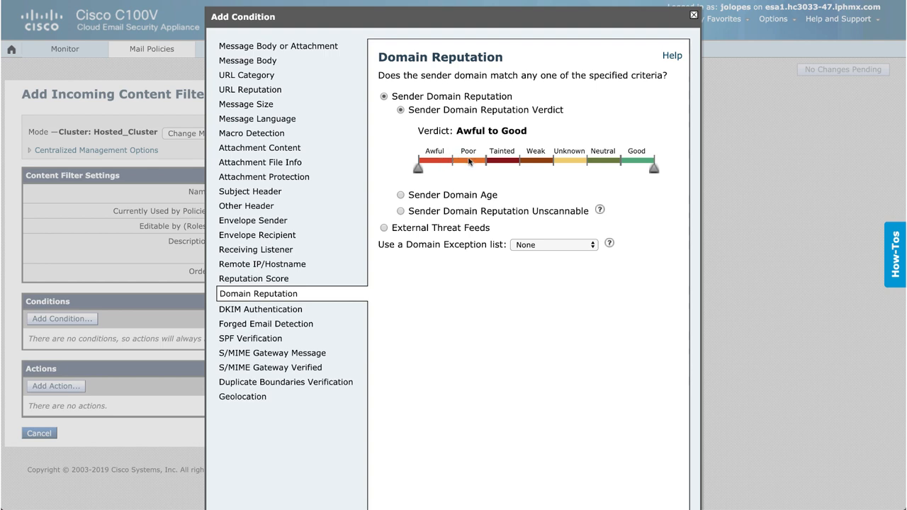
mouse_move(530, 164)
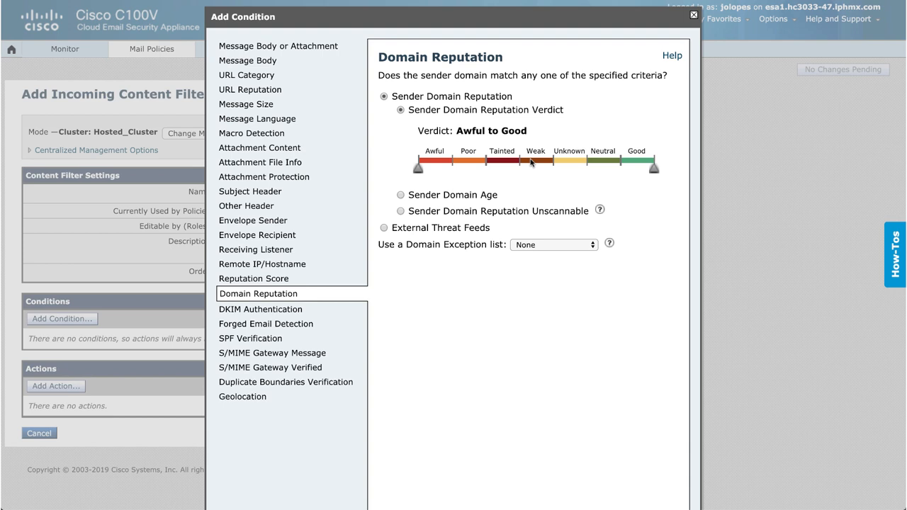
mouse_move(602, 161)
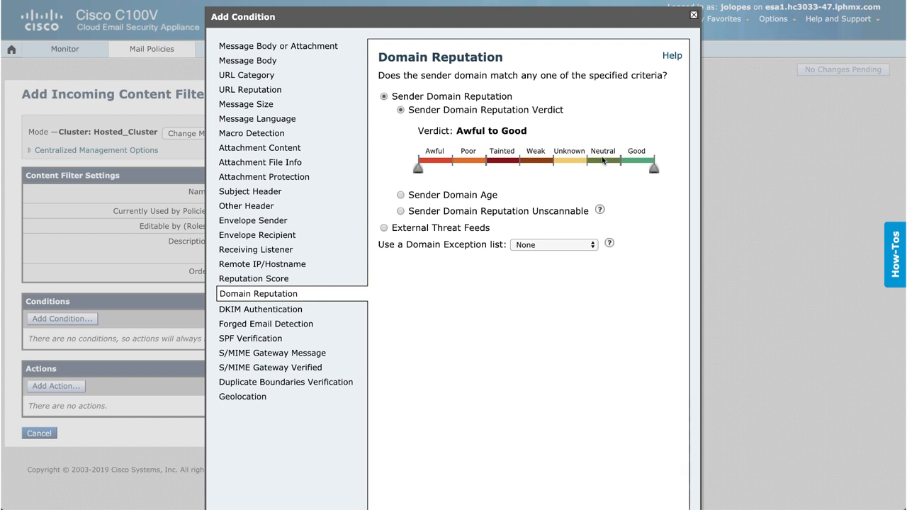
mouse_move(553, 181)
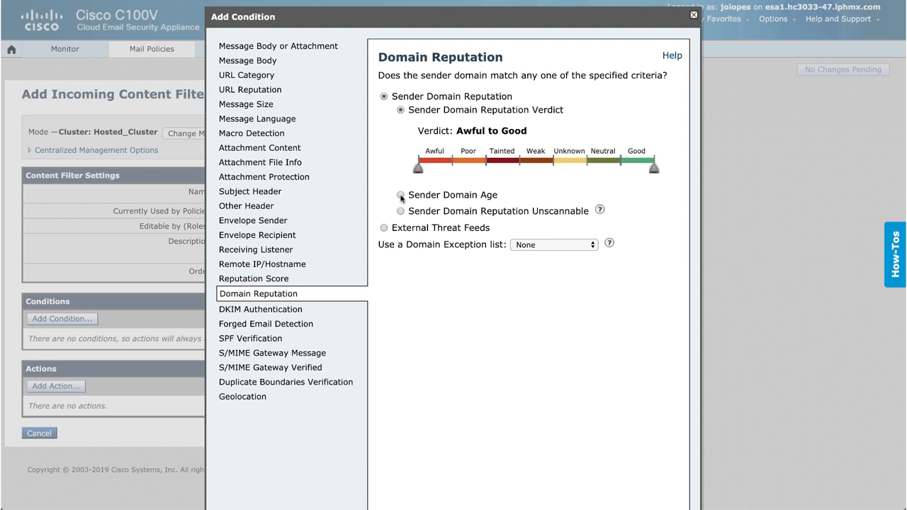
- Set the condition to Sender Domain Age less than 2 Day(s)
left_click(402, 195)
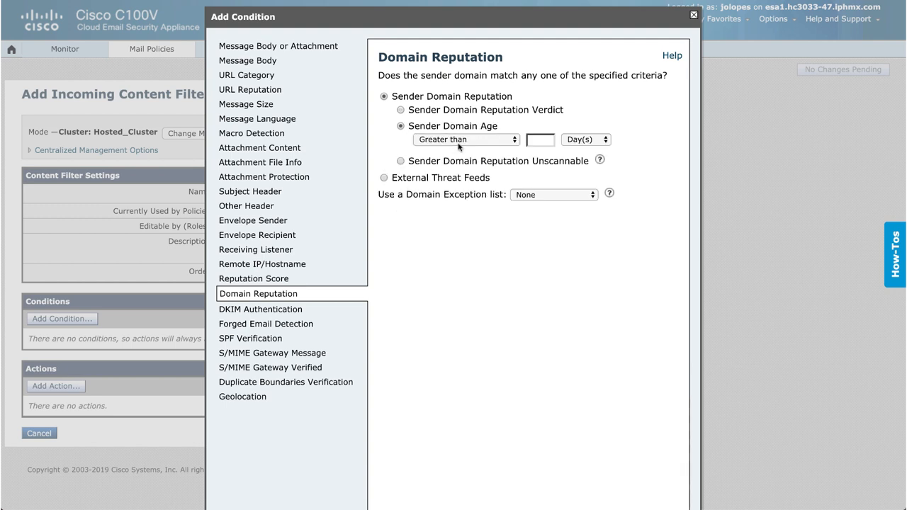
left_click(466, 138)
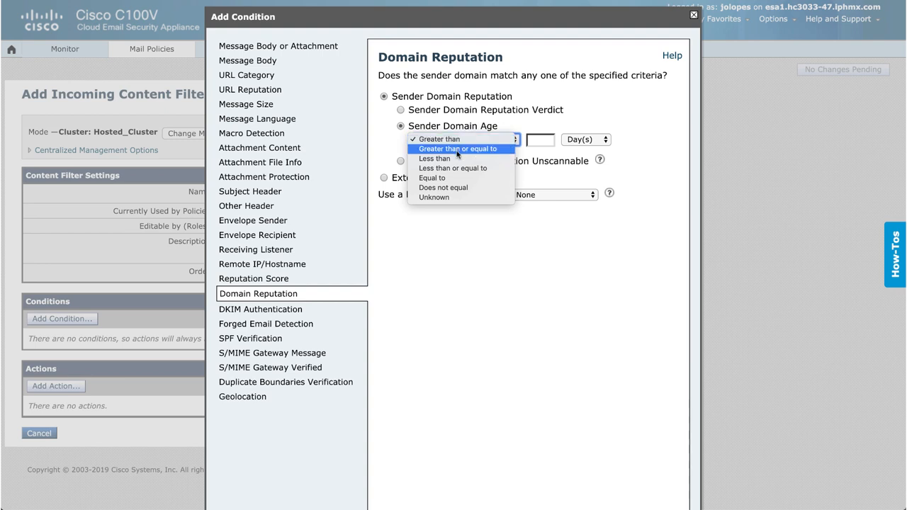
left_click(435, 158)
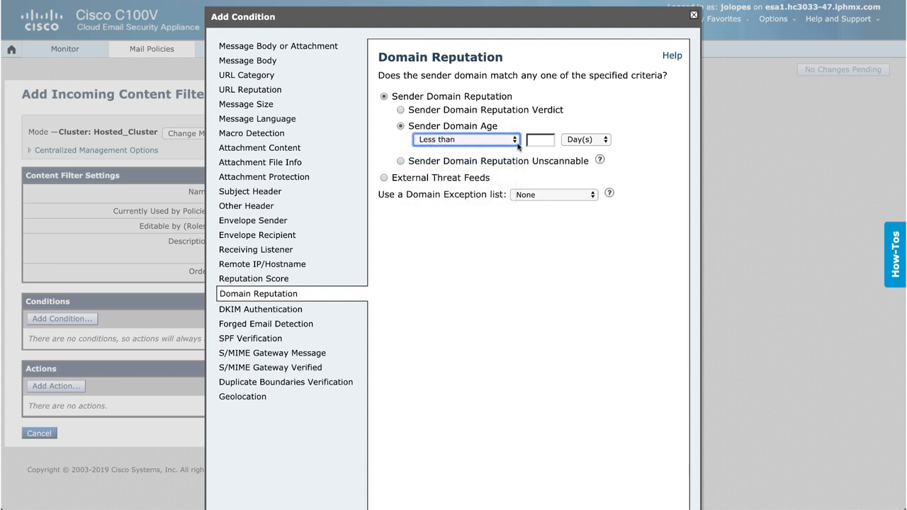
type("2")
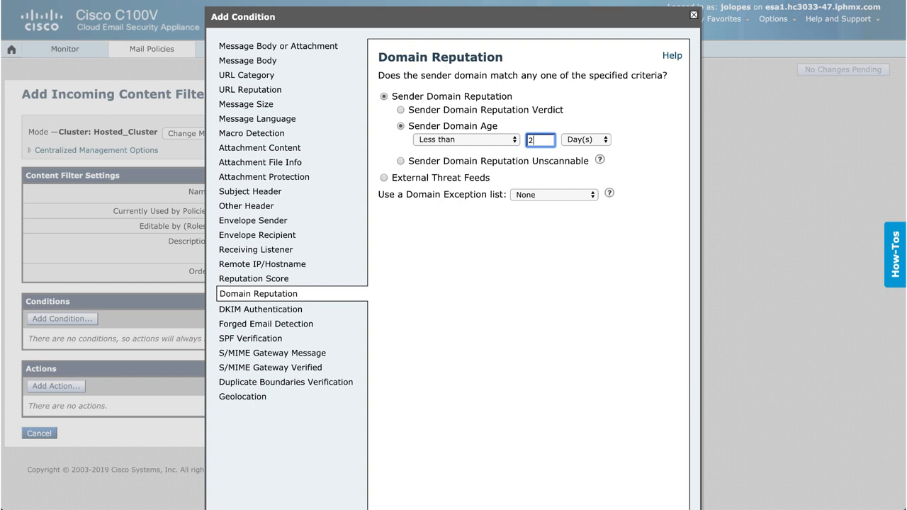
left_click(600, 139)
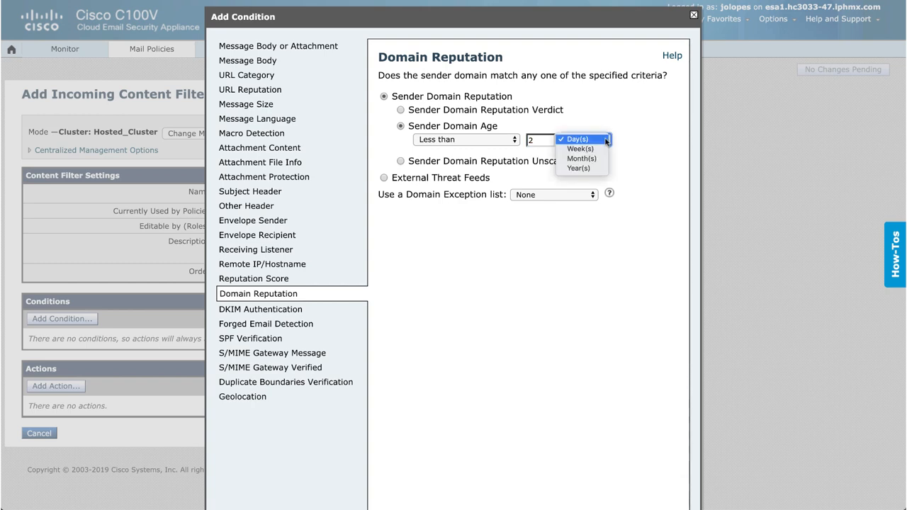
left_click(581, 138)
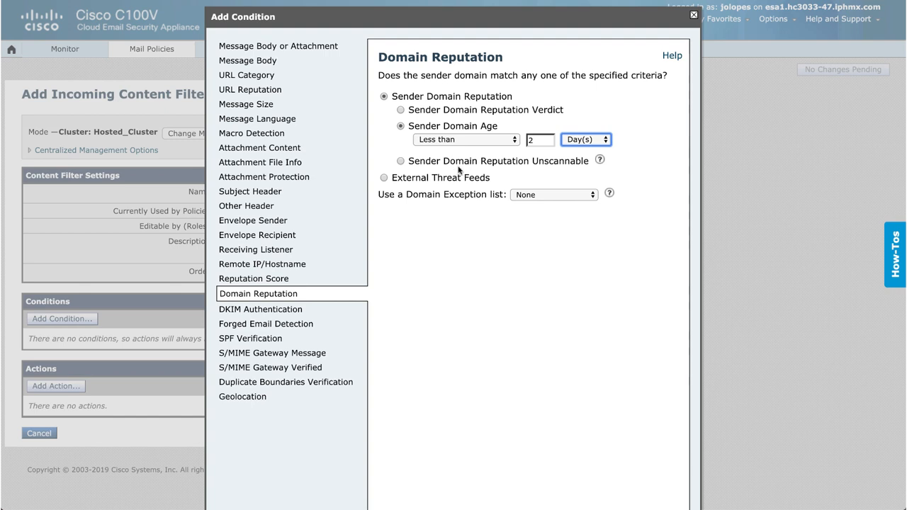
mouse_move(497, 166)
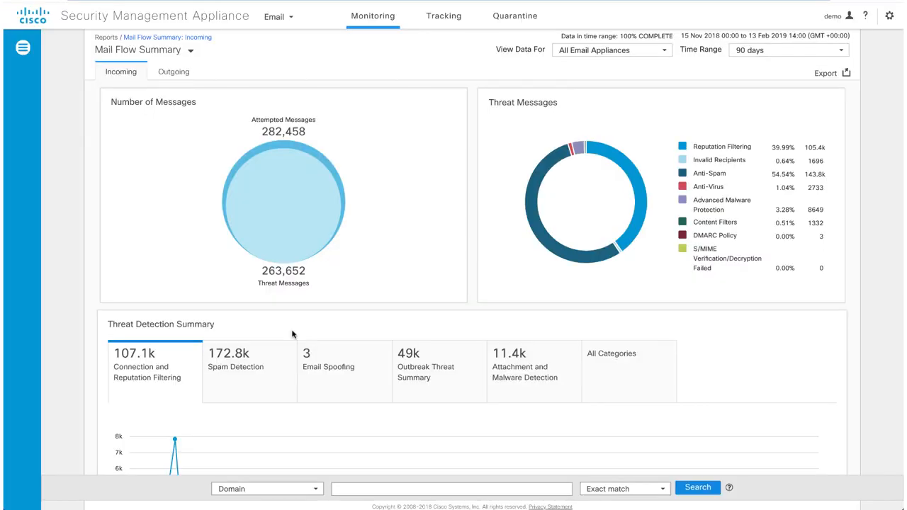
mouse_move(298, 326)
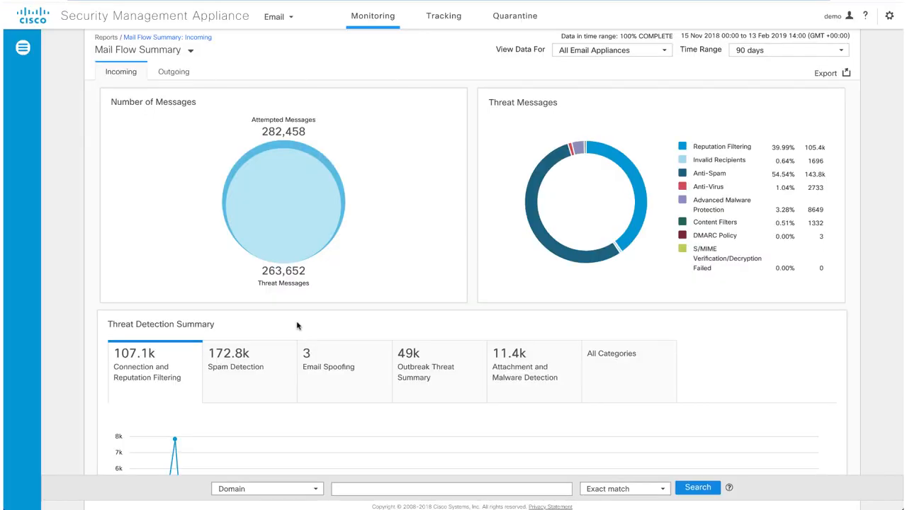
mouse_move(371, 138)
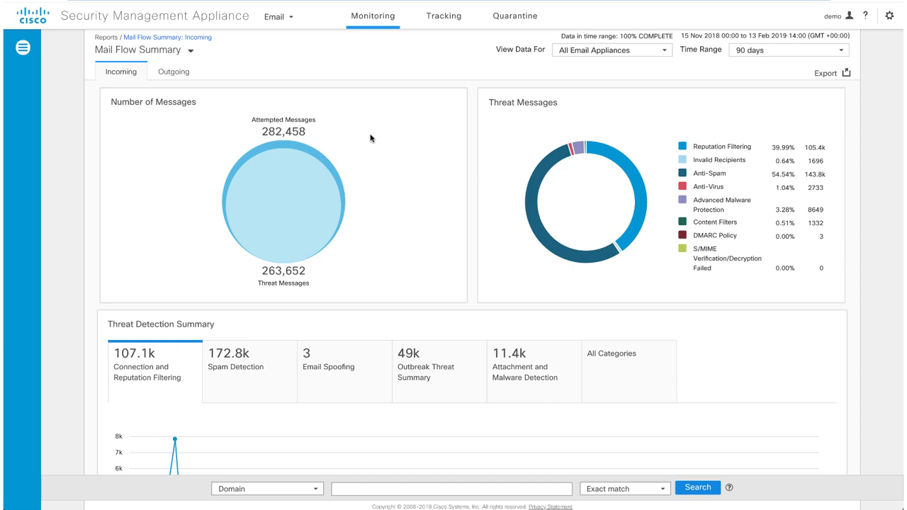
mouse_move(256, 68)
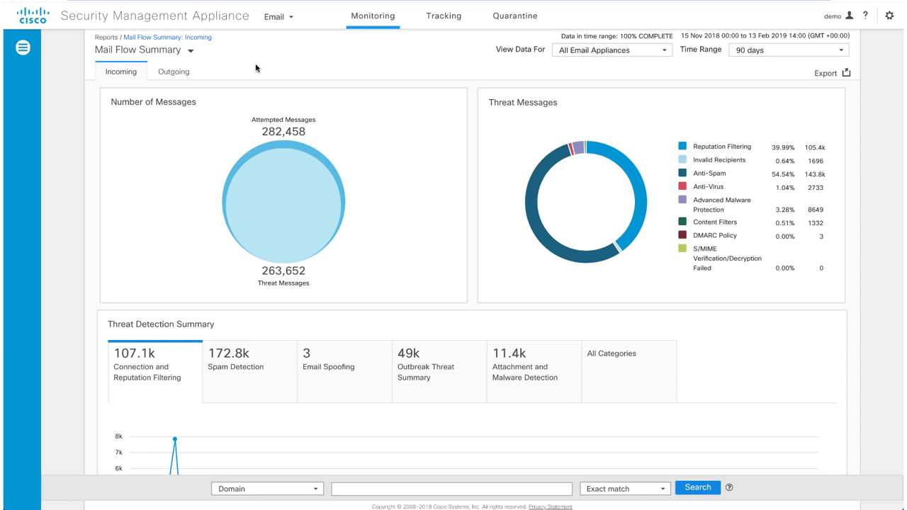
mouse_move(193, 53)
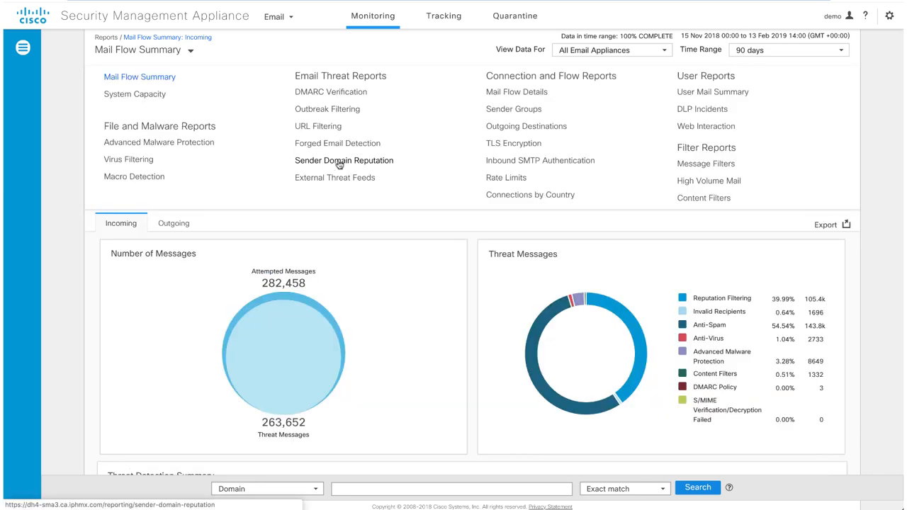
- Open the Sender Domain Reputation report and scroll through its 175.5k-message breakdown
left_click(343, 160)
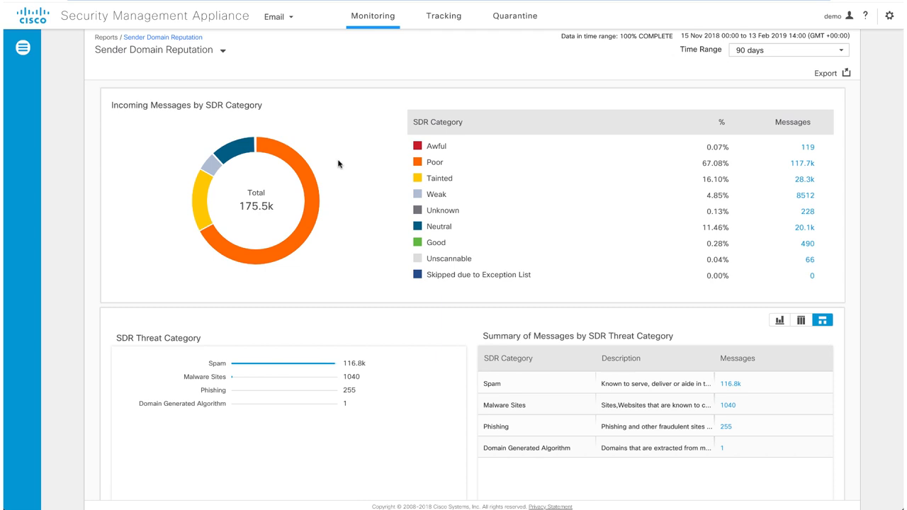
mouse_move(328, 143)
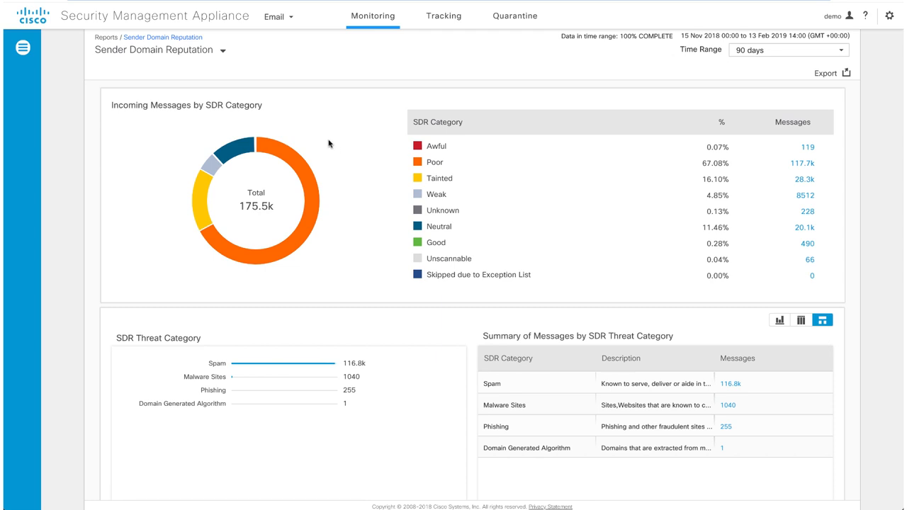
scroll("down", 3)
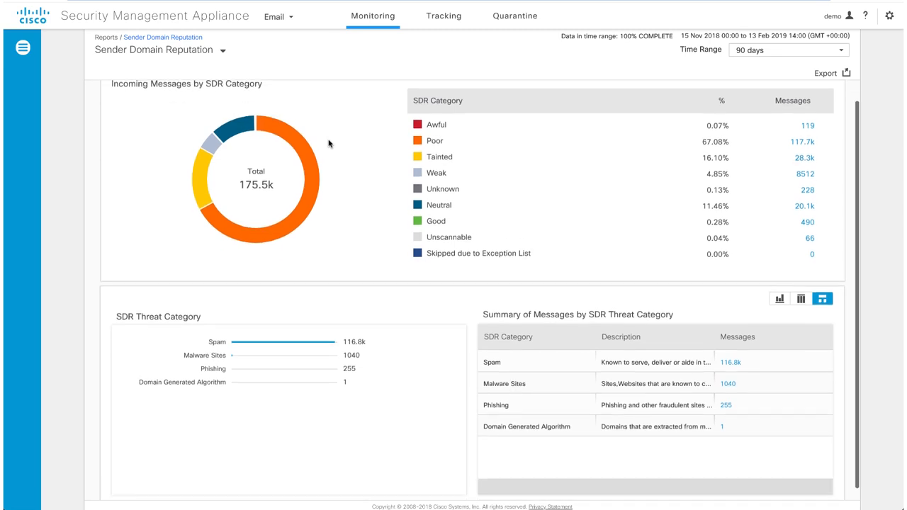
mouse_move(204, 322)
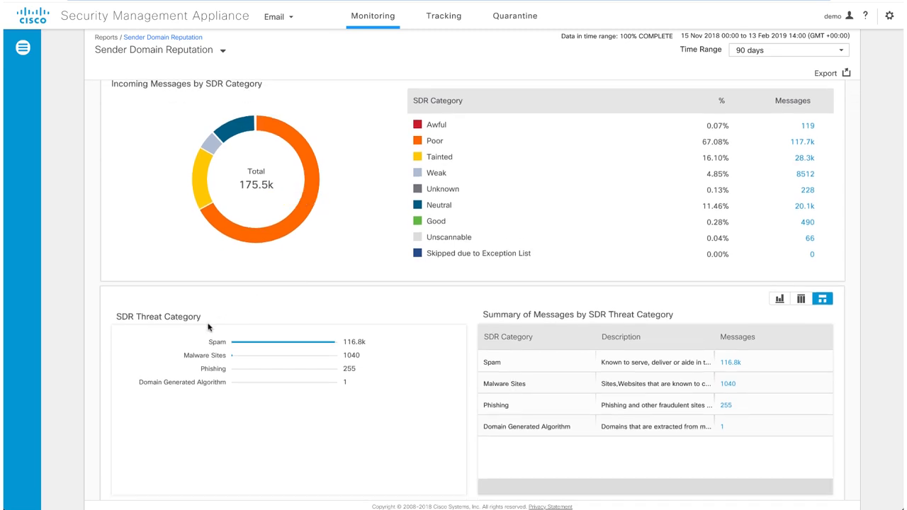